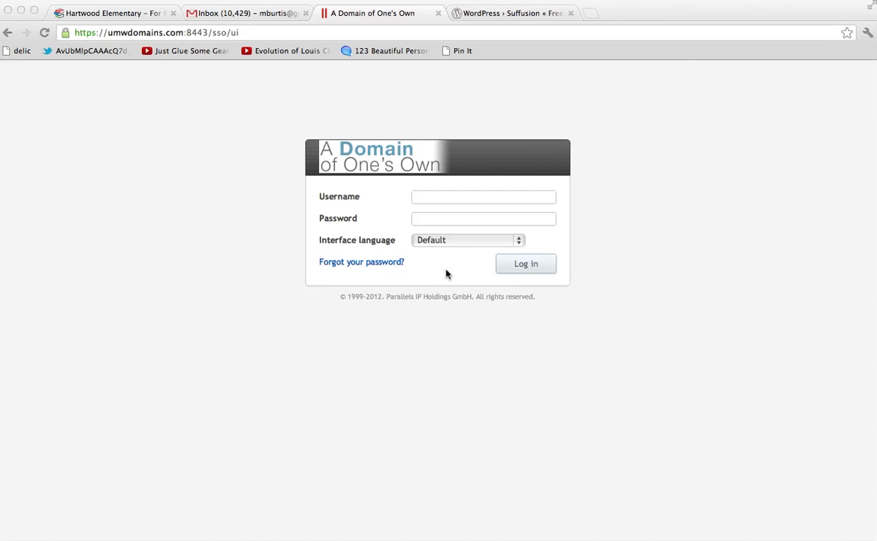
{"action": "mouse_move", "coordinate": [147, 38]}
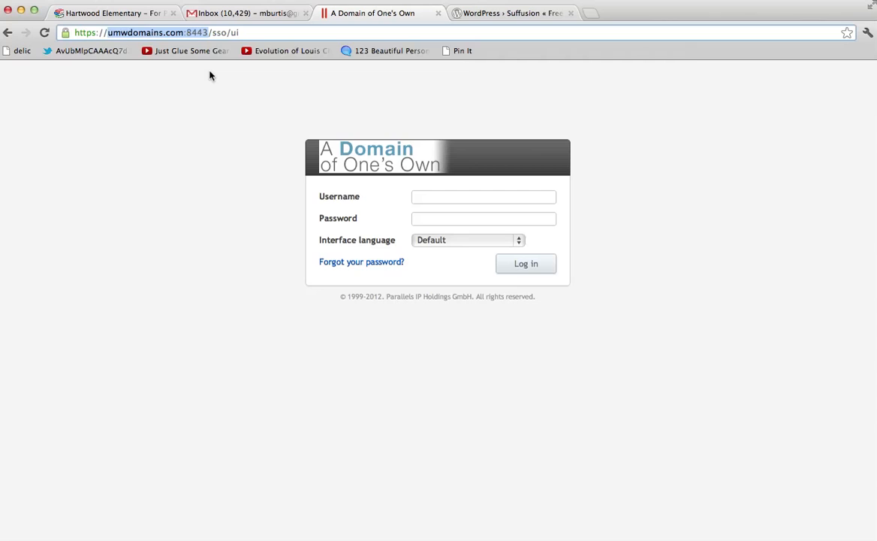
Sign in to the Plesk hosting panel with the account's username and password.
{"action": "left_click", "coordinate": [484, 195]}
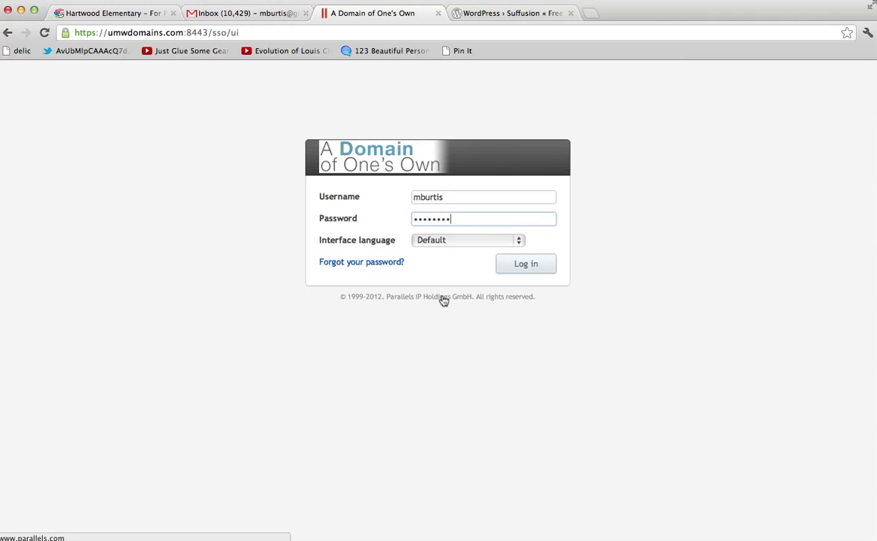
{"action": "mouse_move", "coordinate": [361, 262]}
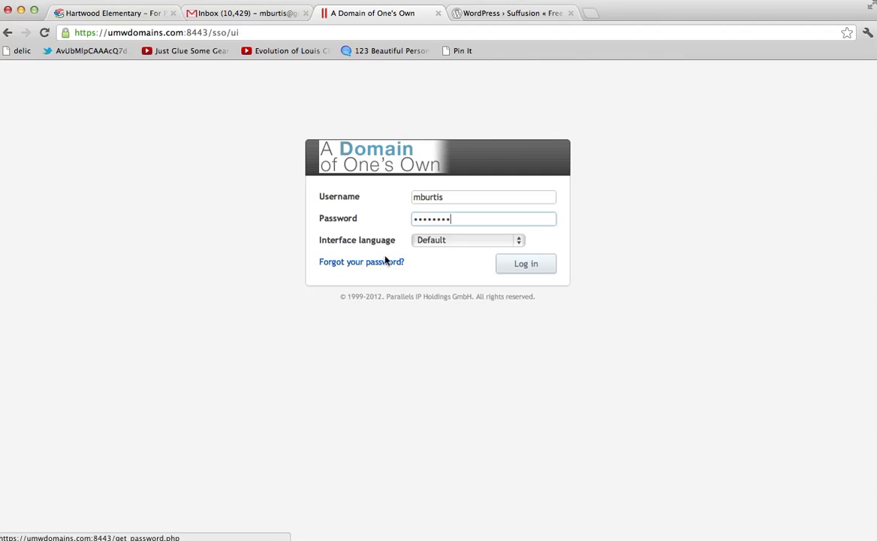
{"action": "mouse_move", "coordinate": [360, 261]}
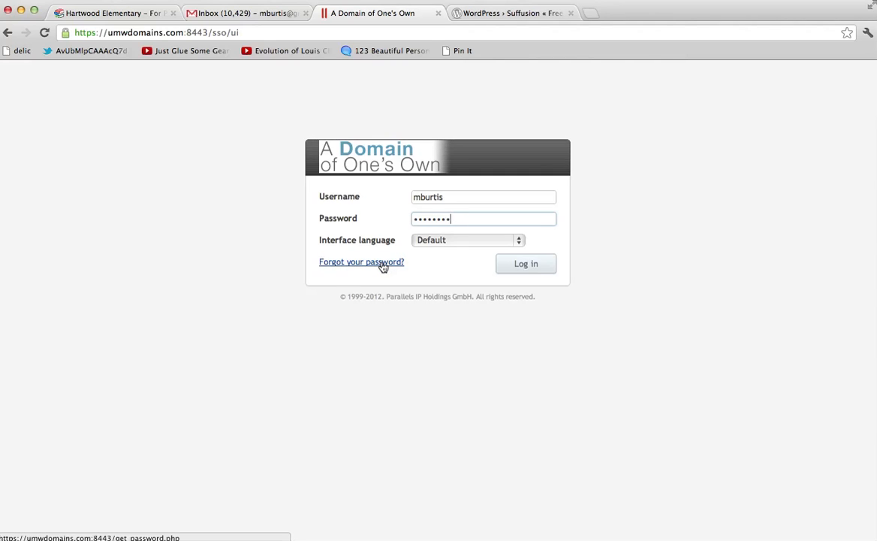
{"action": "left_click", "coordinate": [526, 264]}
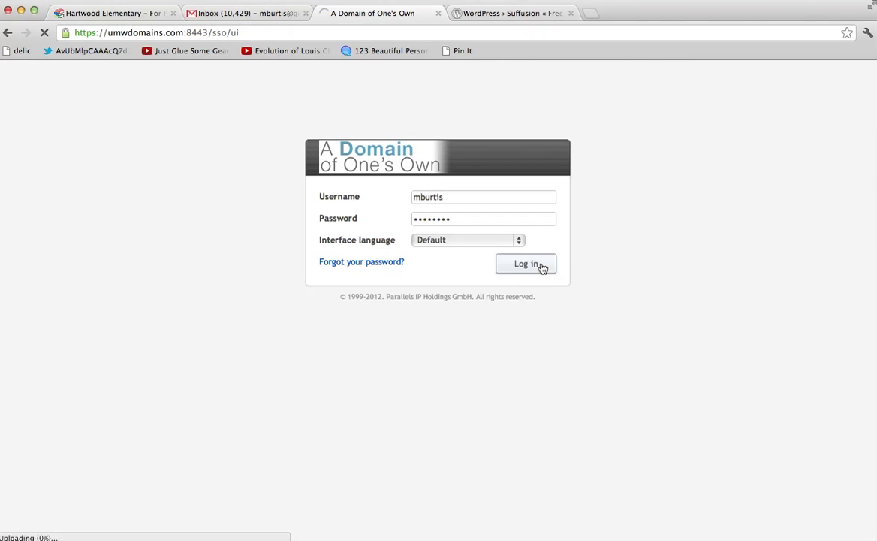
{"action": "left_click", "coordinate": [525, 265]}
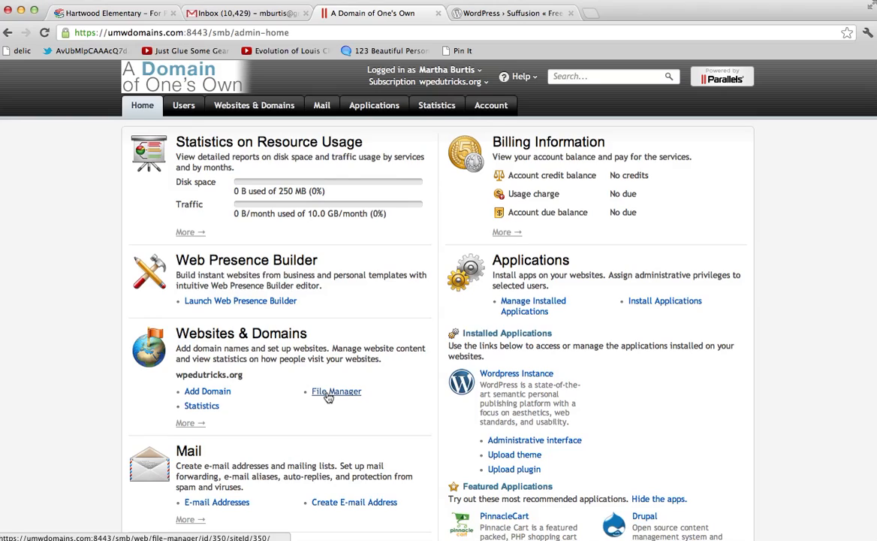
Open the File Manager for wpedutricks.org, showing the httpdocs web folder.
{"action": "left_click", "coordinate": [336, 390]}
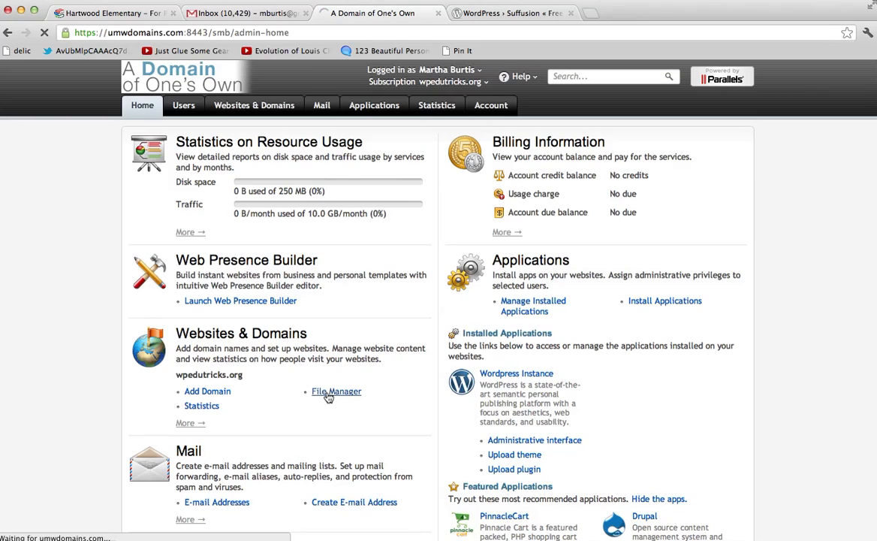
{"action": "left_click", "coordinate": [336, 391]}
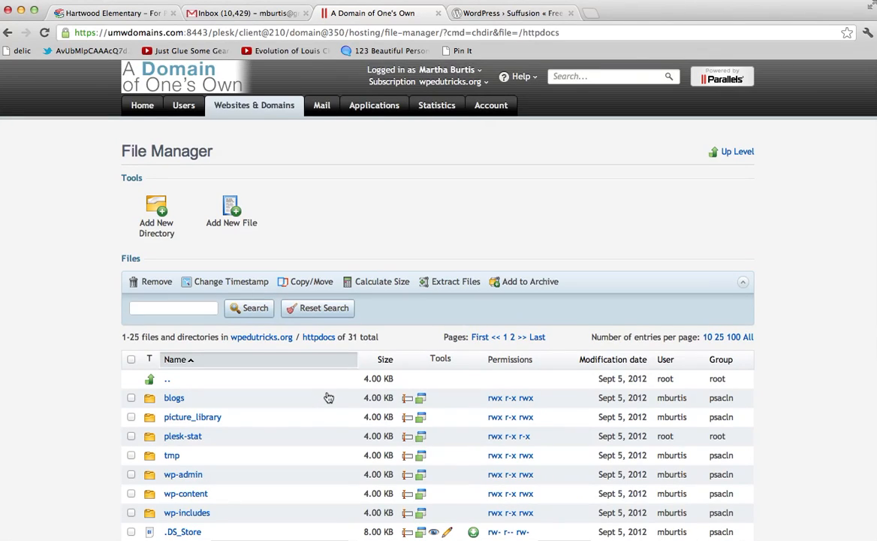
{"action": "scroll", "scroll_direction": "down", "scroll_amount": 3}
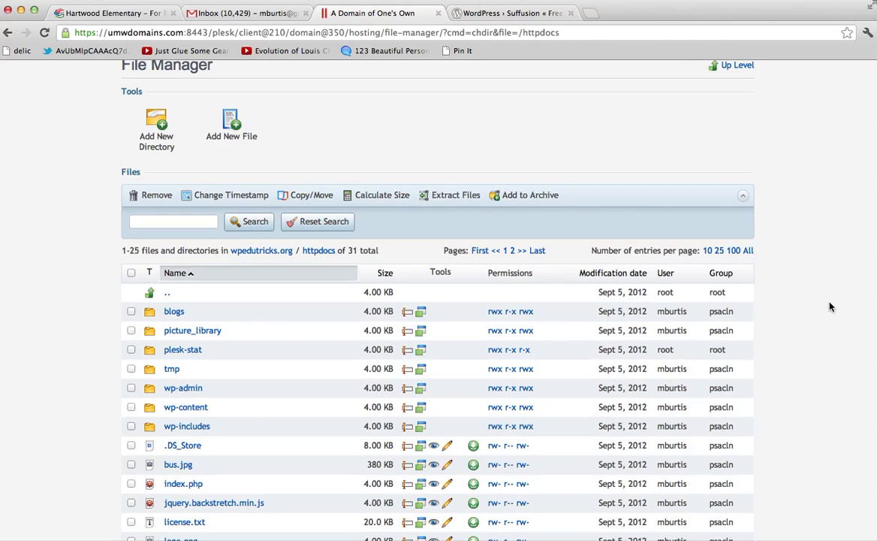
{"action": "scroll", "scroll_direction": "down", "scroll_amount": 3}
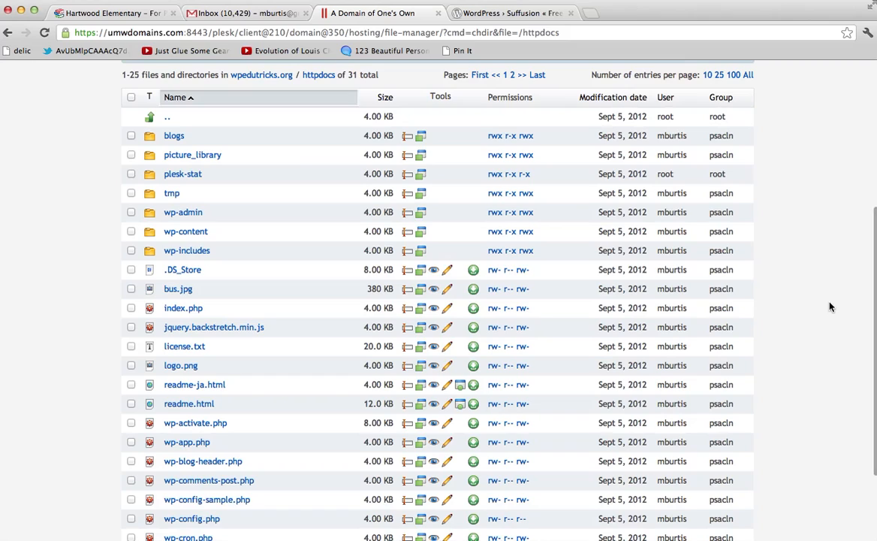
{"action": "scroll", "scroll_direction": "up", "scroll_amount": 3}
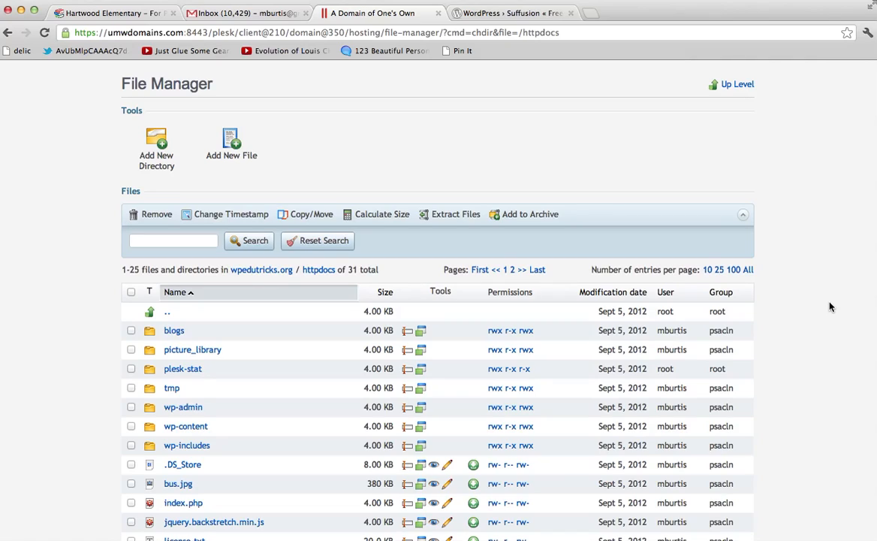
{"action": "mouse_move", "coordinate": [258, 474]}
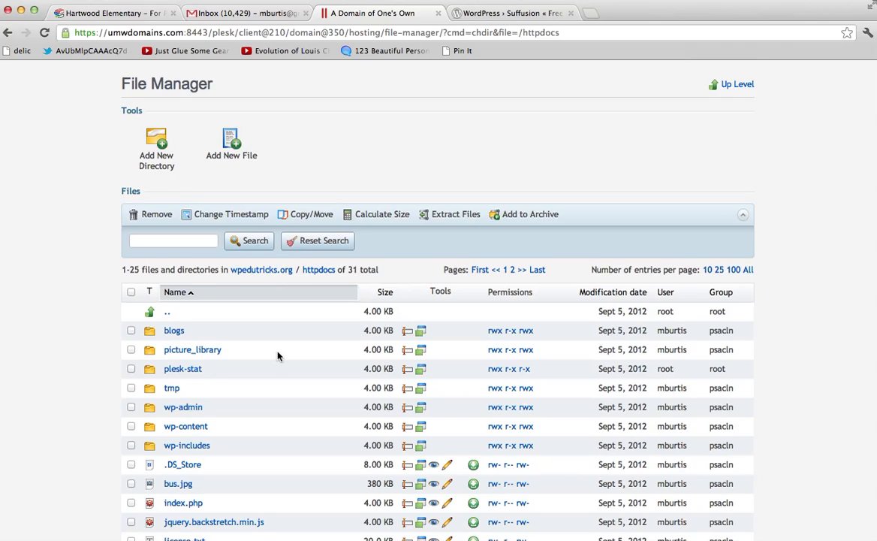
{"action": "scroll", "scroll_direction": "down", "scroll_amount": 3}
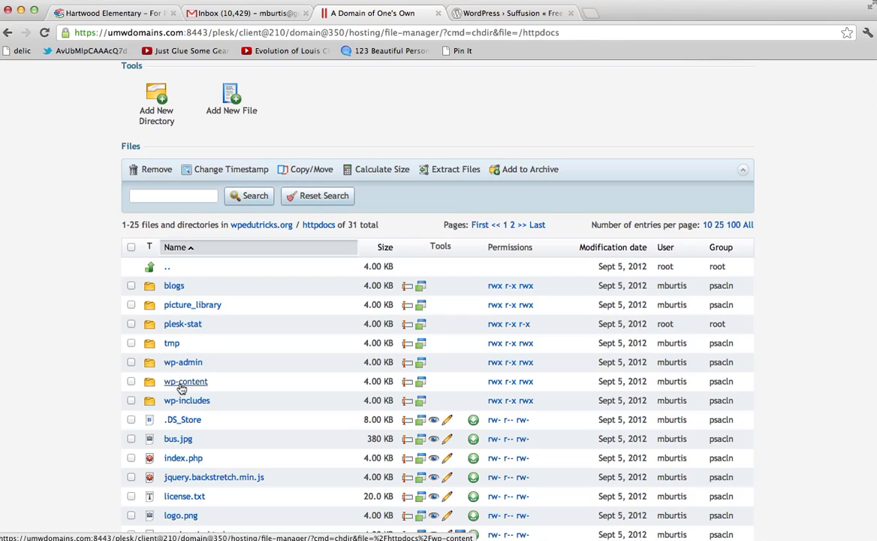
Navigate into wp-content/themes, listing classic, default, suffusion, twentyeleven and twentyten.
{"action": "left_click", "coordinate": [186, 381]}
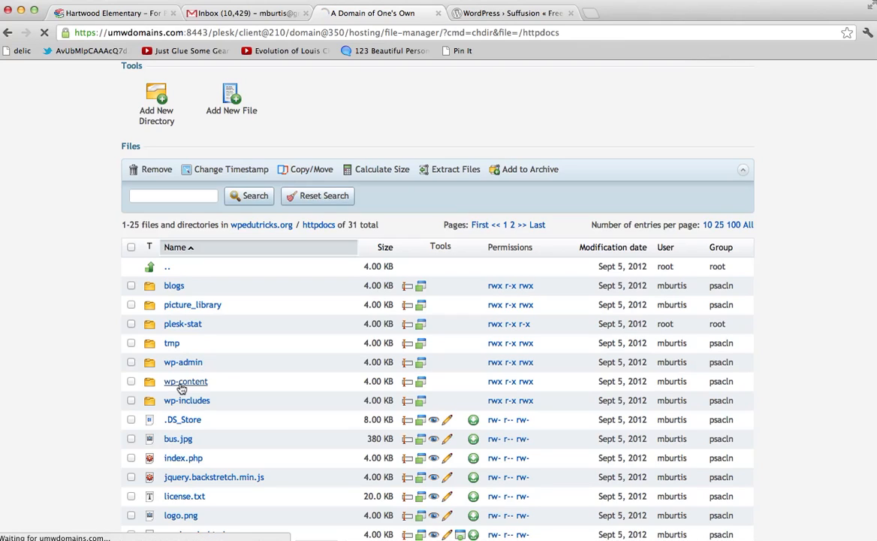
{"action": "left_click", "coordinate": [186, 381]}
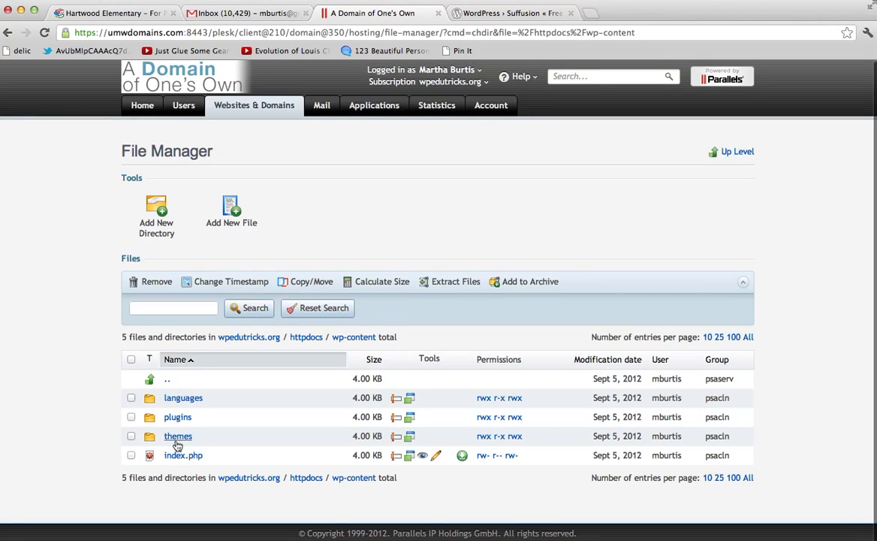
{"action": "left_click", "coordinate": [177, 436]}
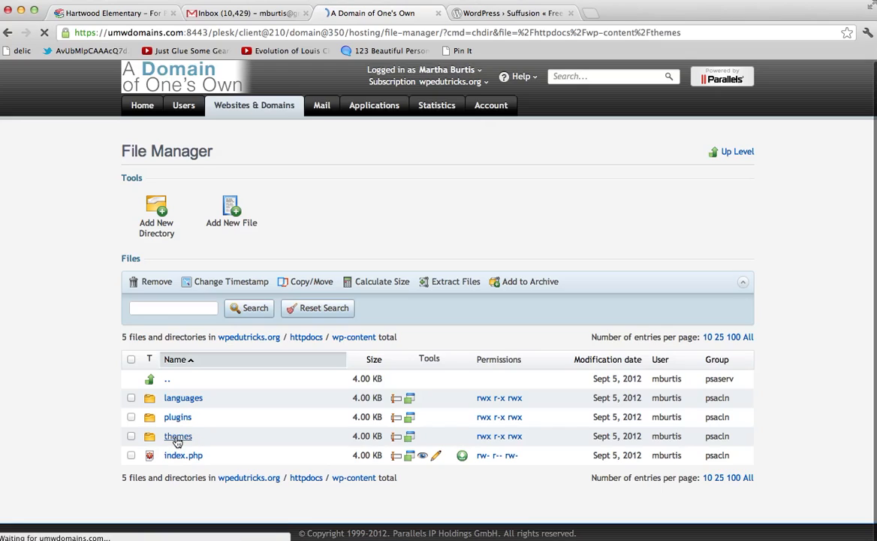
{"action": "left_click", "coordinate": [177, 435]}
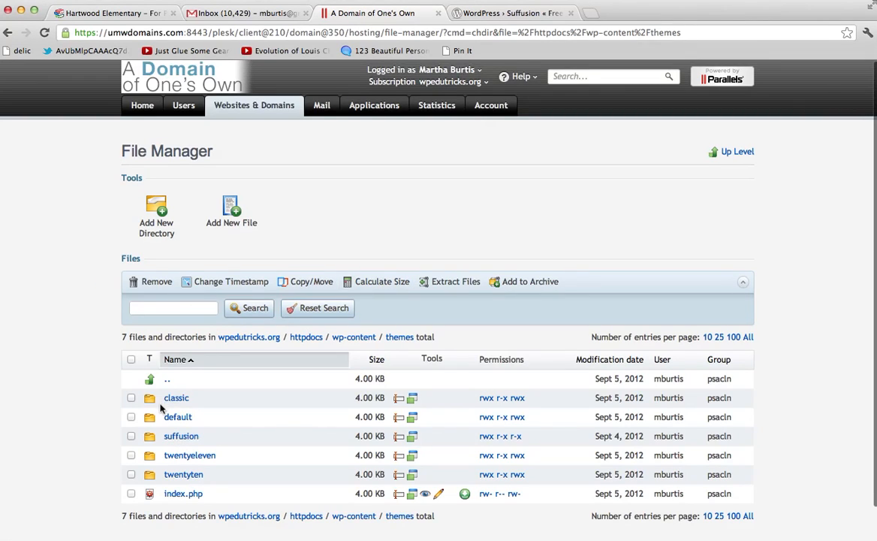
{"action": "mouse_move", "coordinate": [261, 487]}
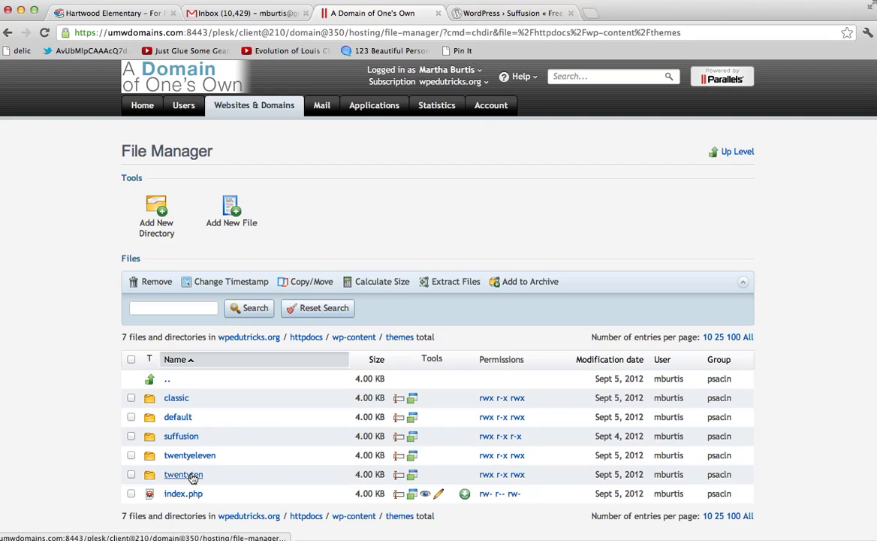
{"action": "mouse_move", "coordinate": [282, 444]}
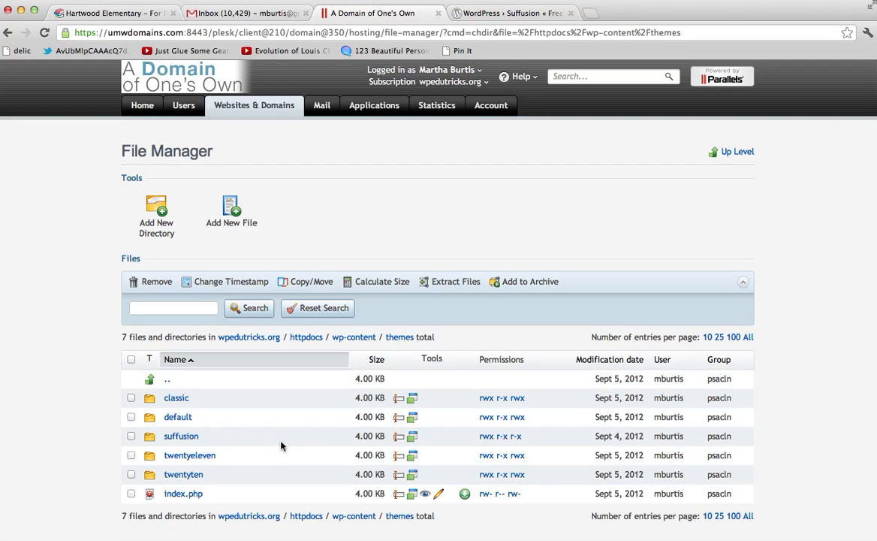
{"action": "mouse_move", "coordinate": [250, 437]}
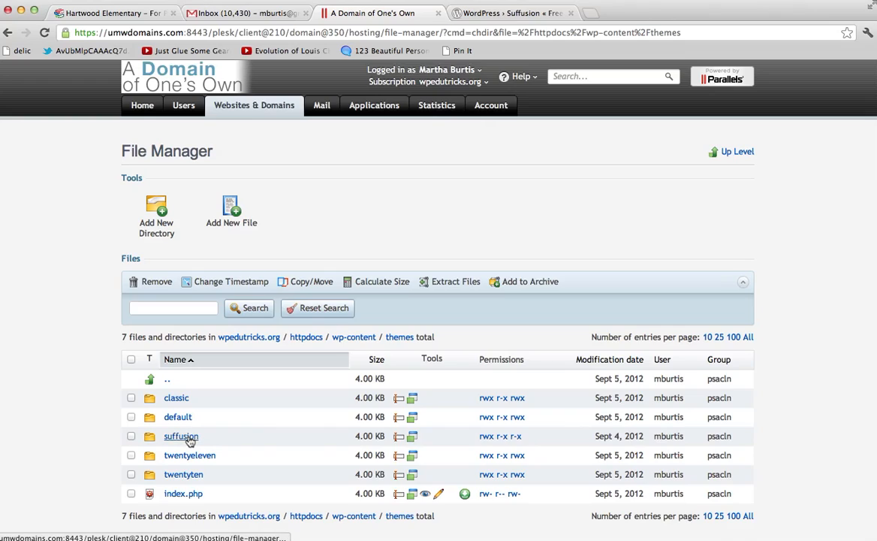
{"action": "mouse_move", "coordinate": [132, 437]}
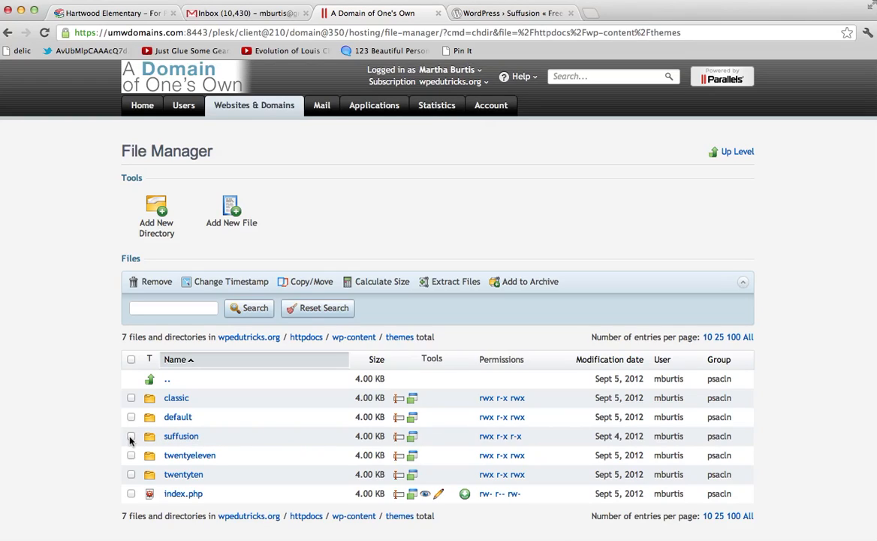
Remove the suffusion theme folder with confirmed removal, leaving the other themes and index.php.
{"action": "left_click", "coordinate": [132, 436]}
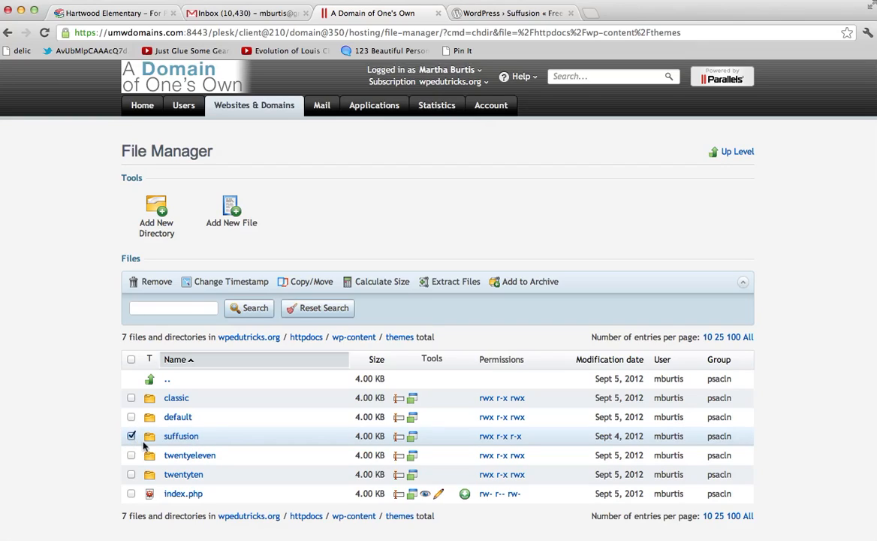
{"action": "left_click", "coordinate": [132, 435]}
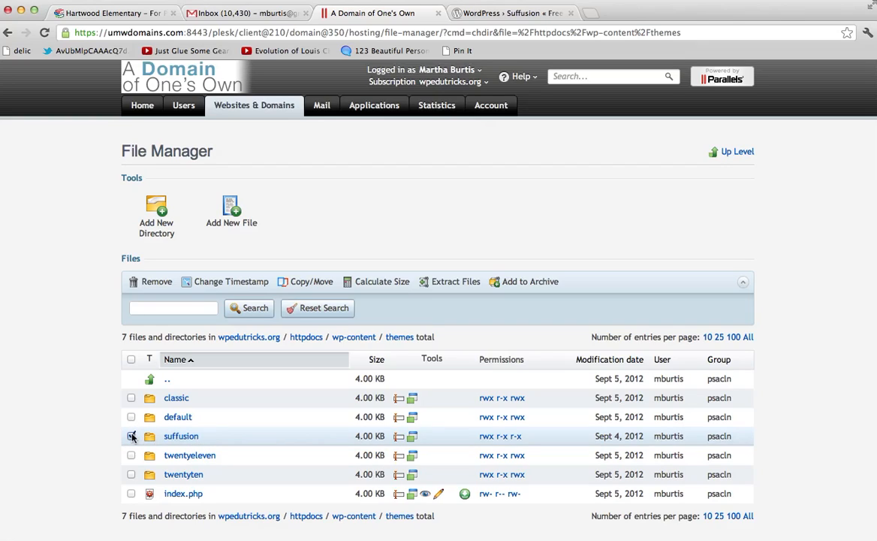
{"action": "left_click", "coordinate": [156, 281]}
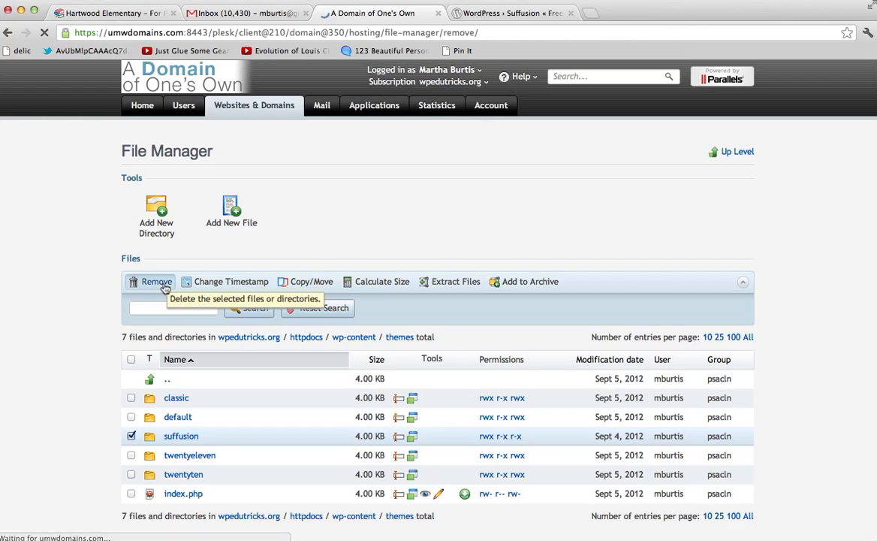
{"action": "left_click", "coordinate": [154, 281]}
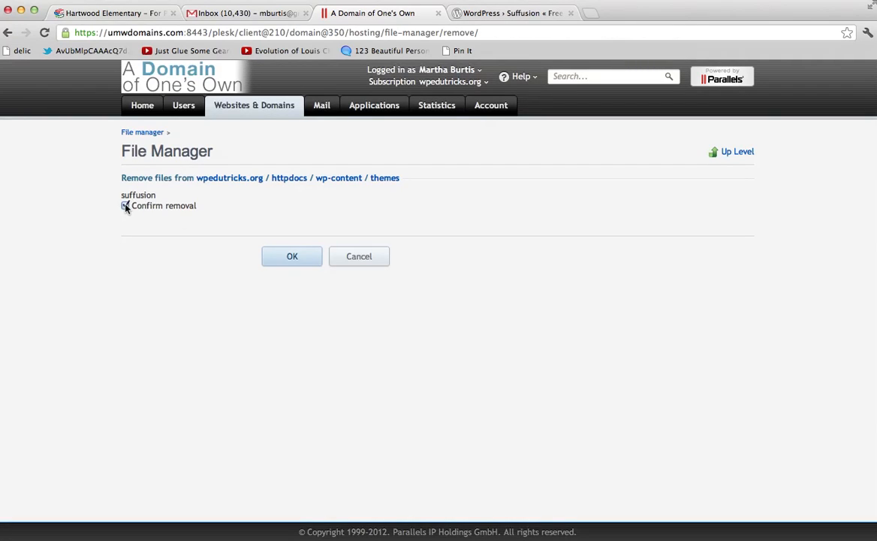
{"action": "left_click", "coordinate": [293, 255]}
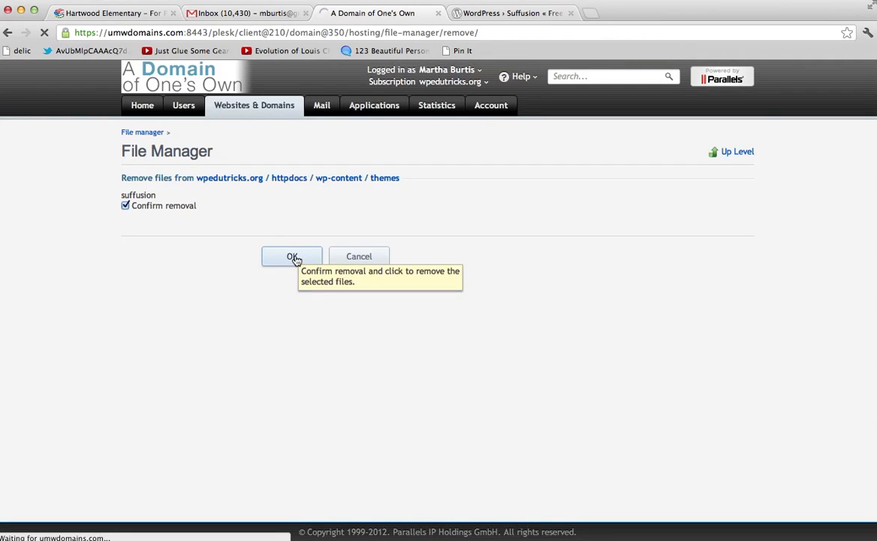
{"action": "left_click", "coordinate": [293, 255]}
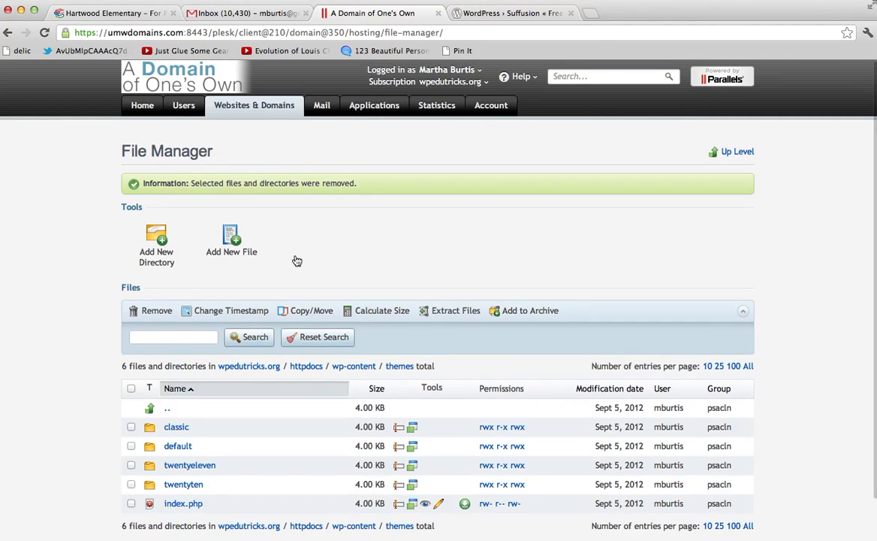